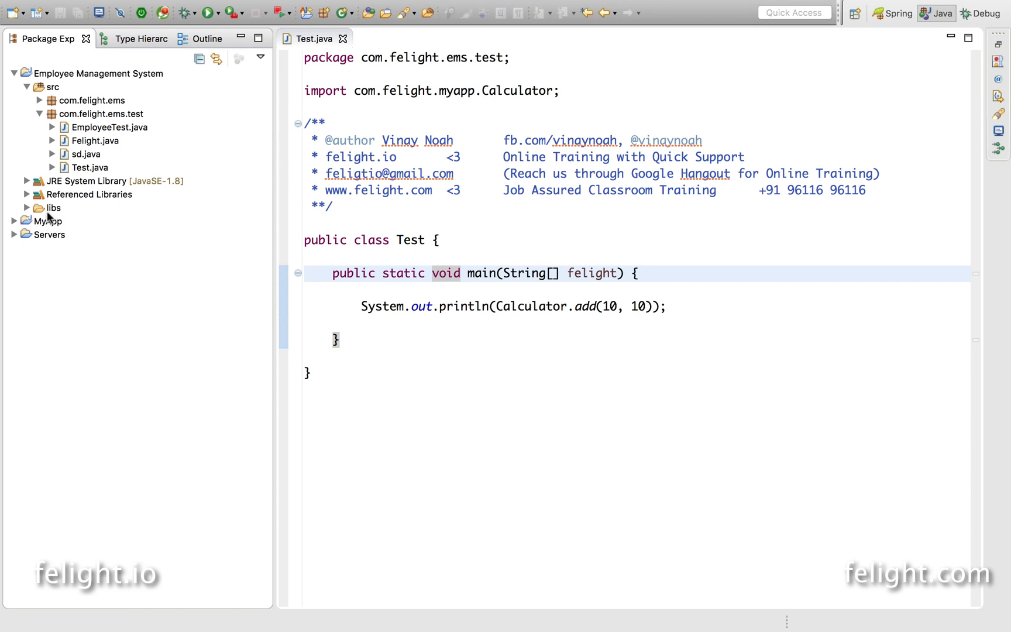
- Check Employee Management System's build path libraries, showing only the JRE, and close Properties unchanged
left_click(48, 221)
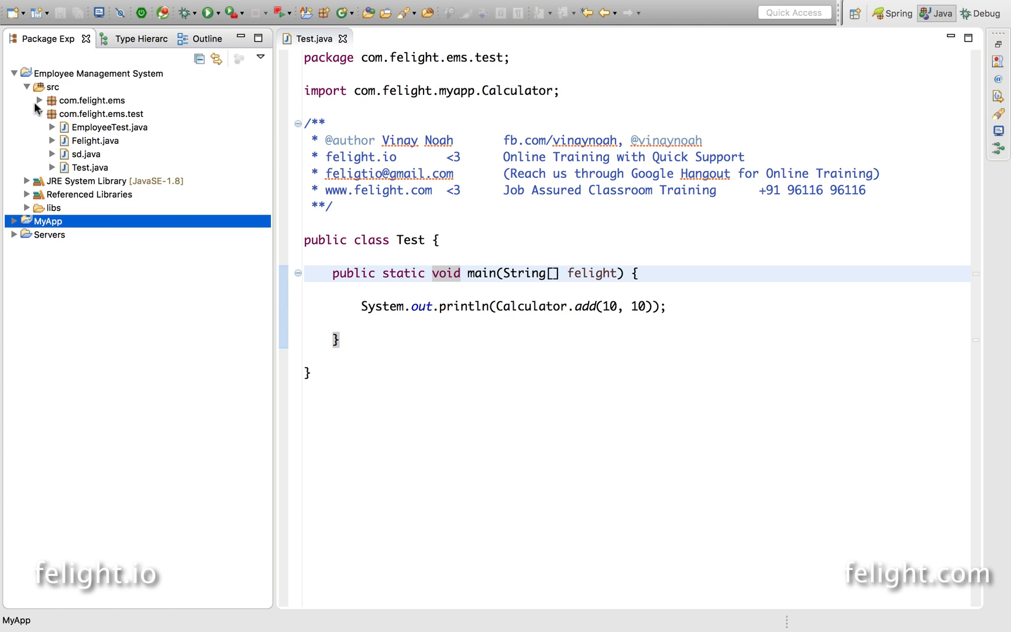
right_click(97, 74)
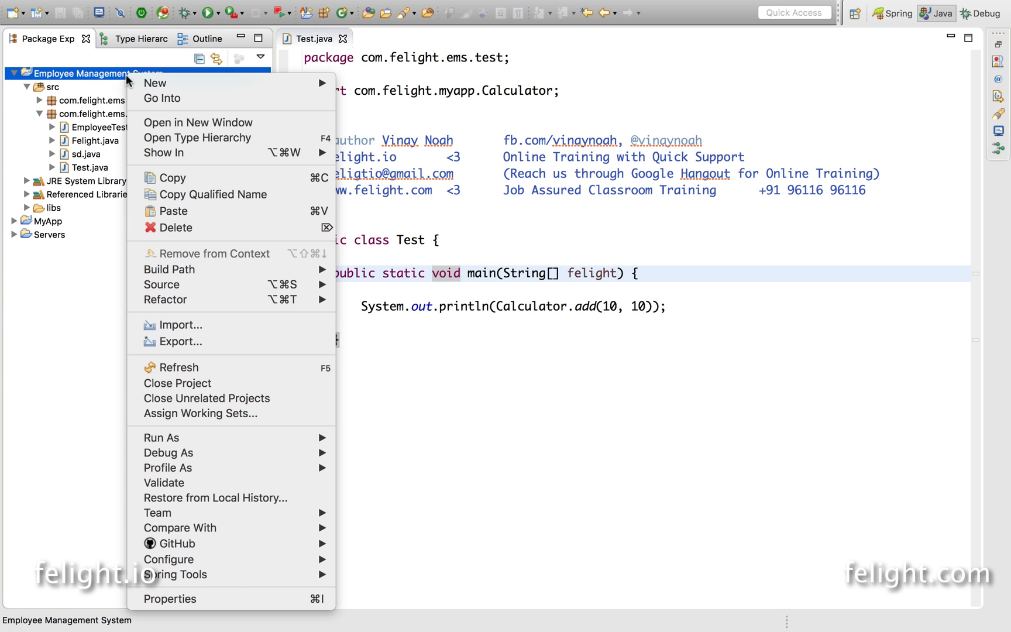
left_click(170, 599)
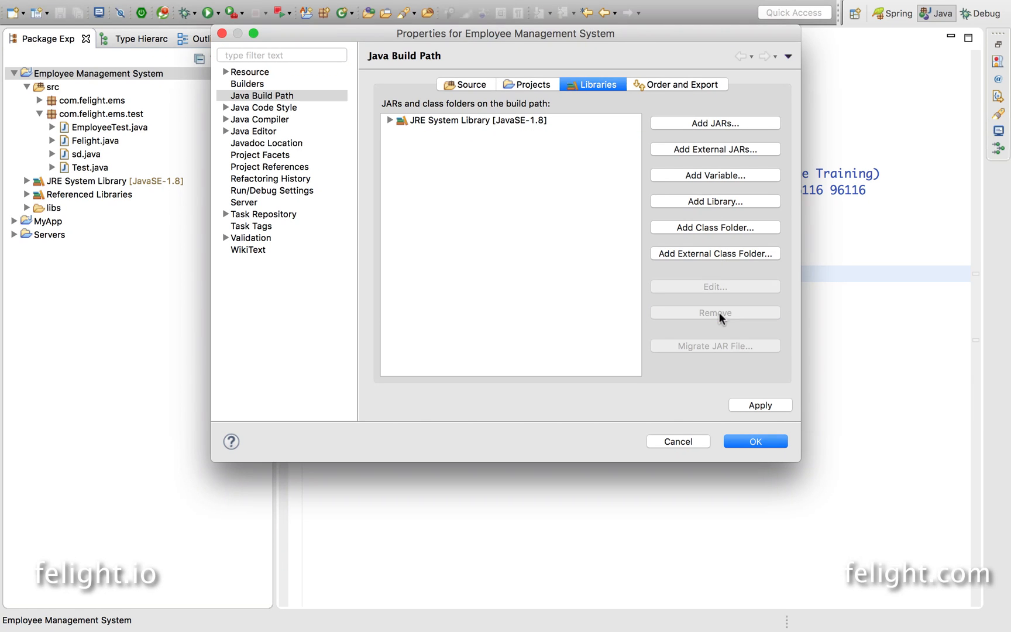
left_click(754, 441)
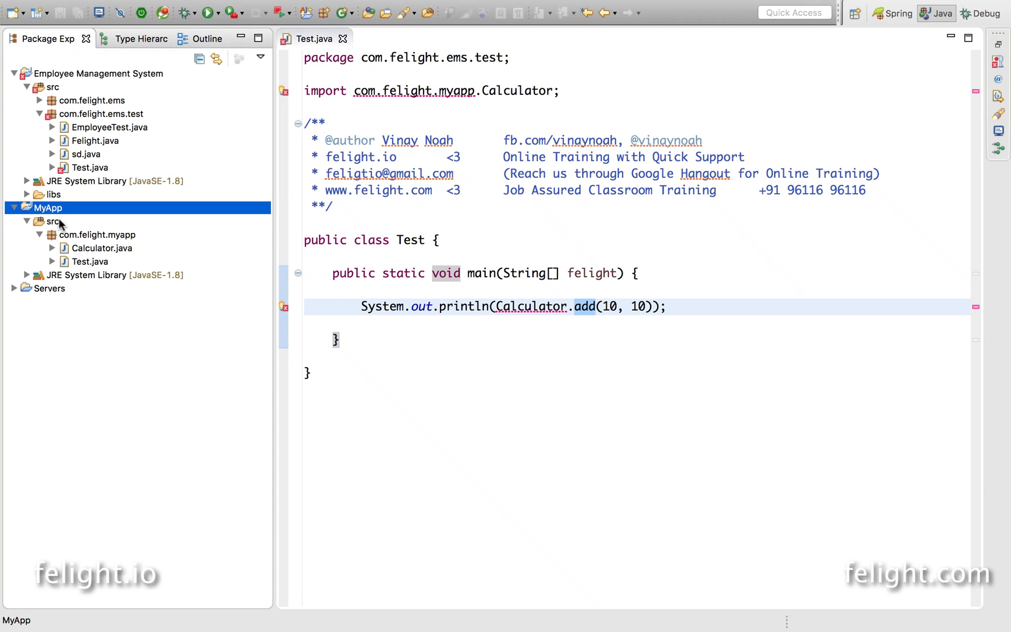
left_click(102, 248)
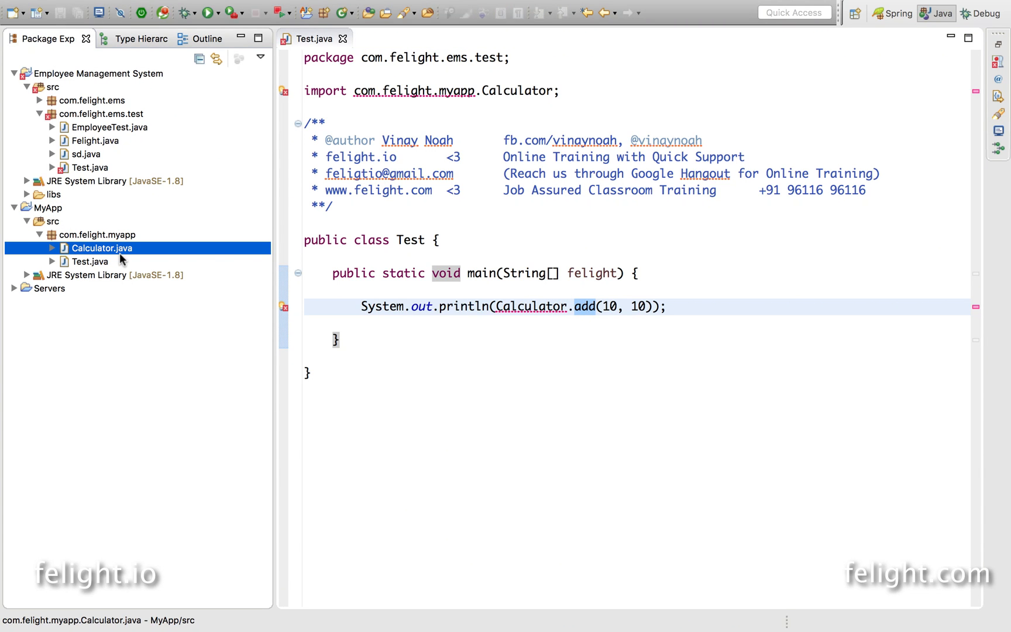
left_click(27, 195)
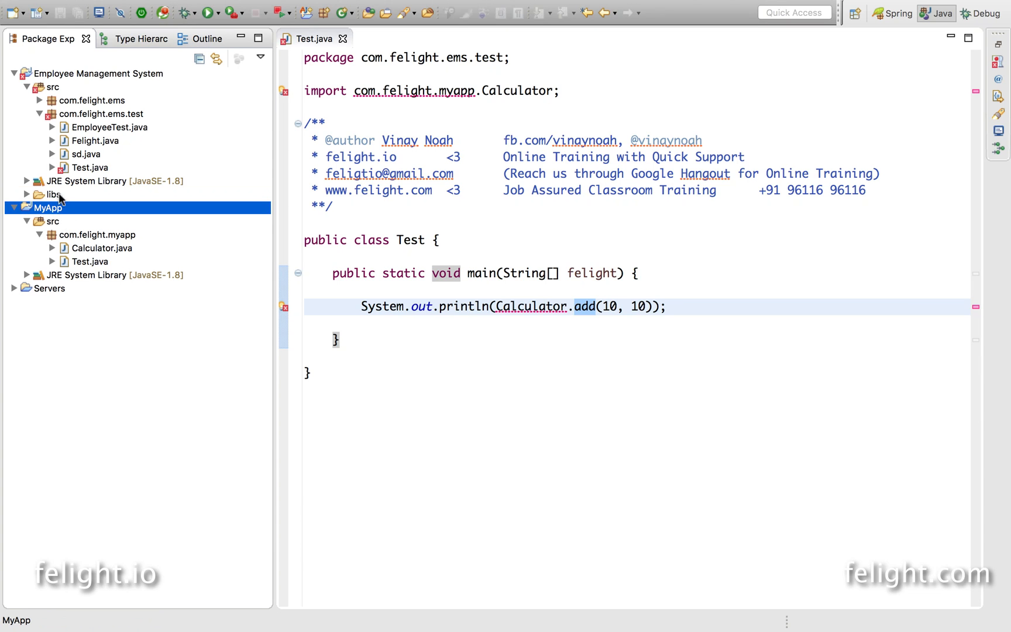
mouse_move(65, 214)
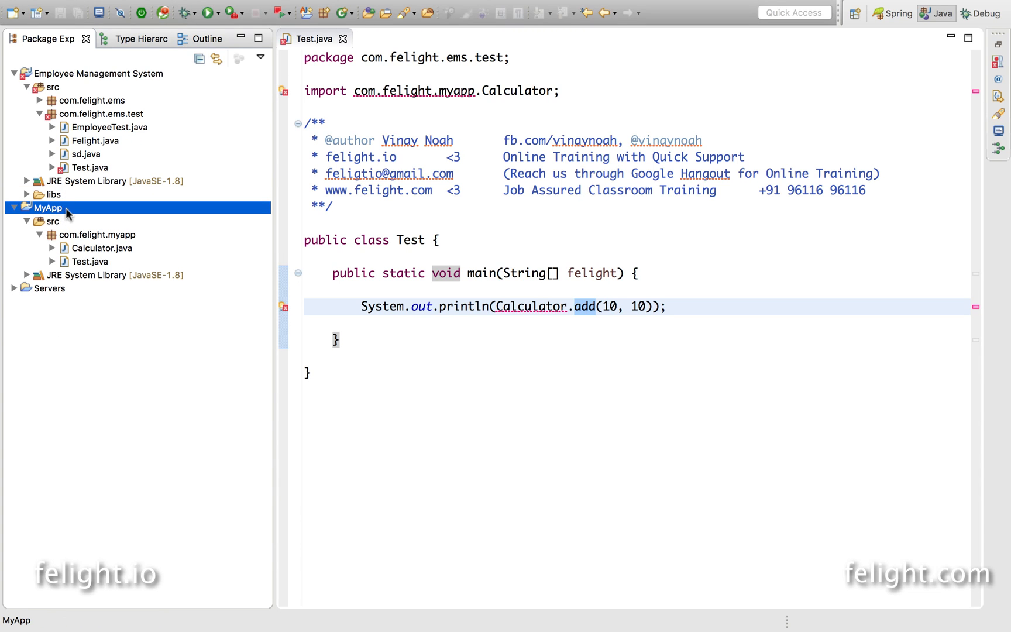
left_click(98, 73)
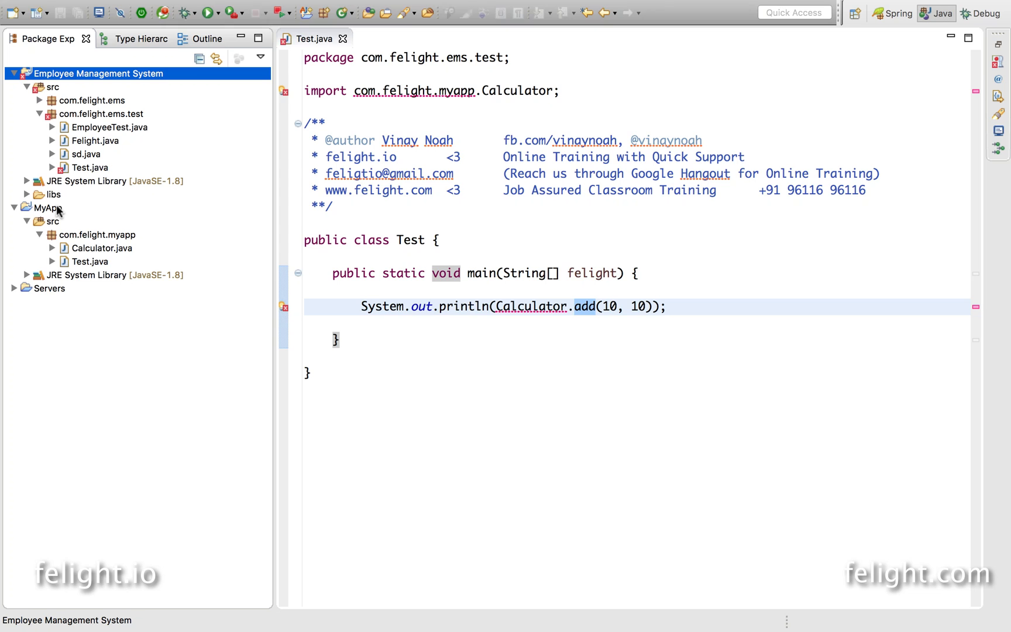
left_click(53, 193)
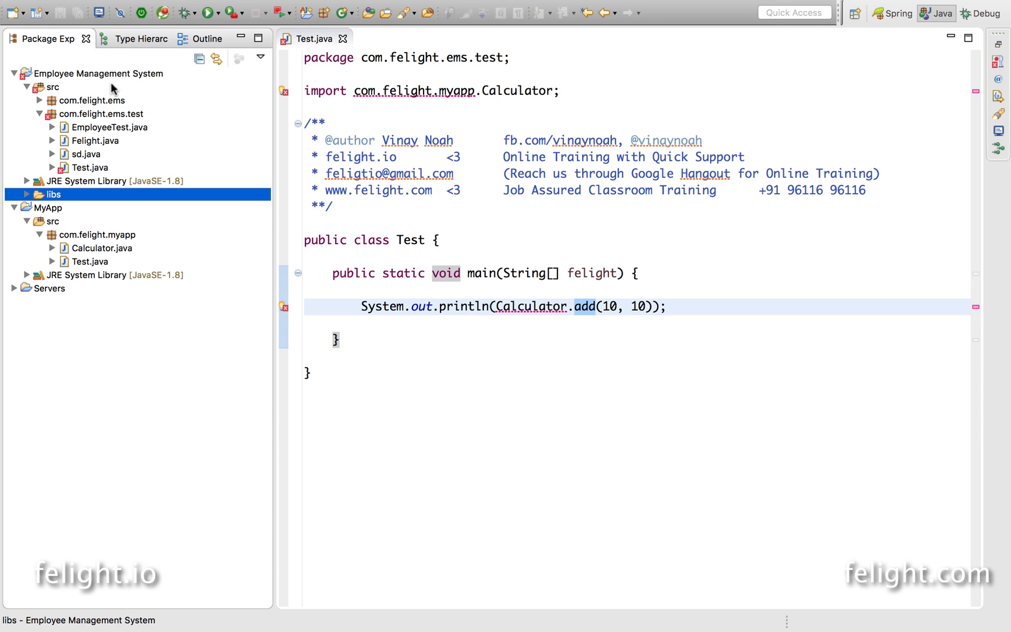
- Add the MyApp project under Java Build Path > Projects and apply with OK
right_click(98, 73)
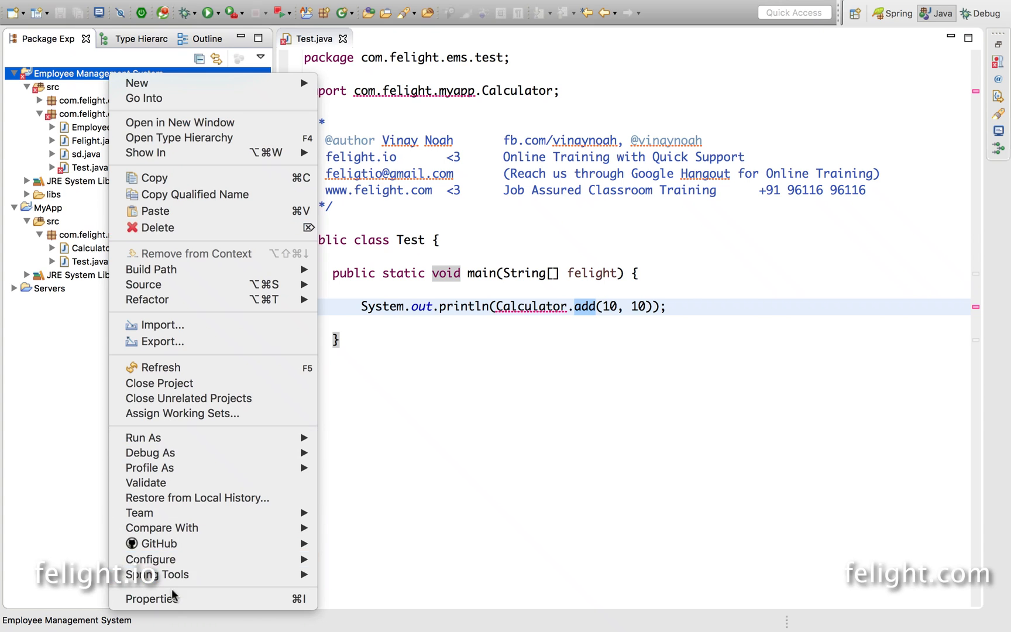
left_click(156, 598)
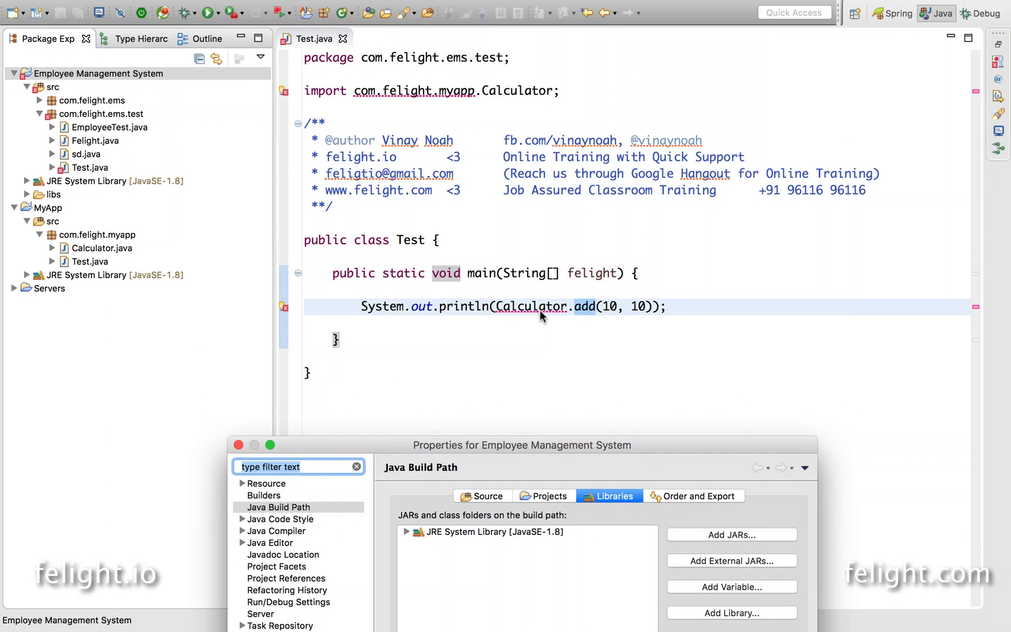
left_click_drag(523, 444, 728, 115)
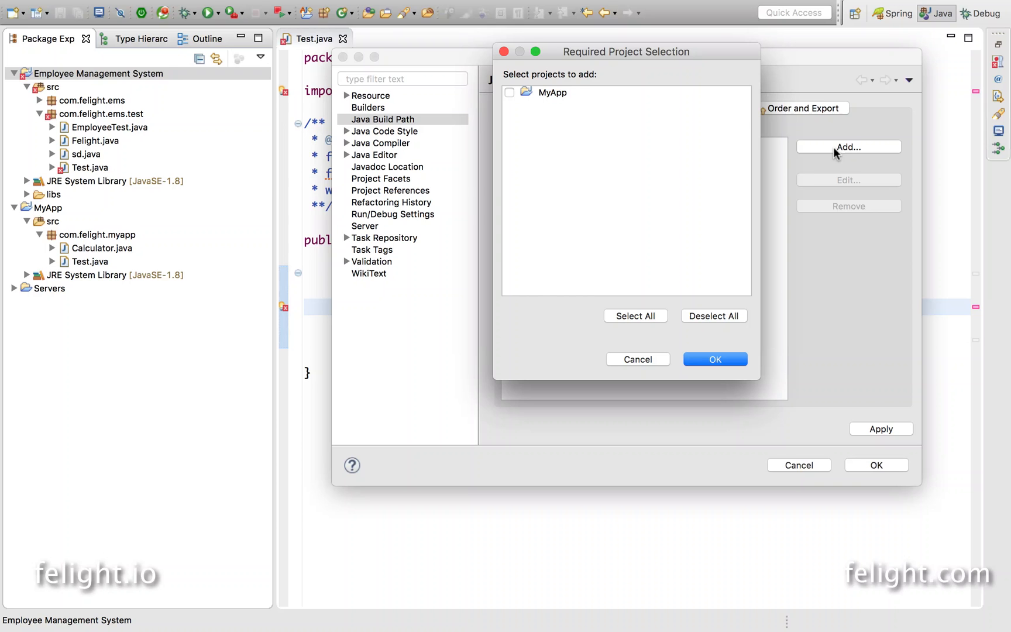
left_click(510, 92)
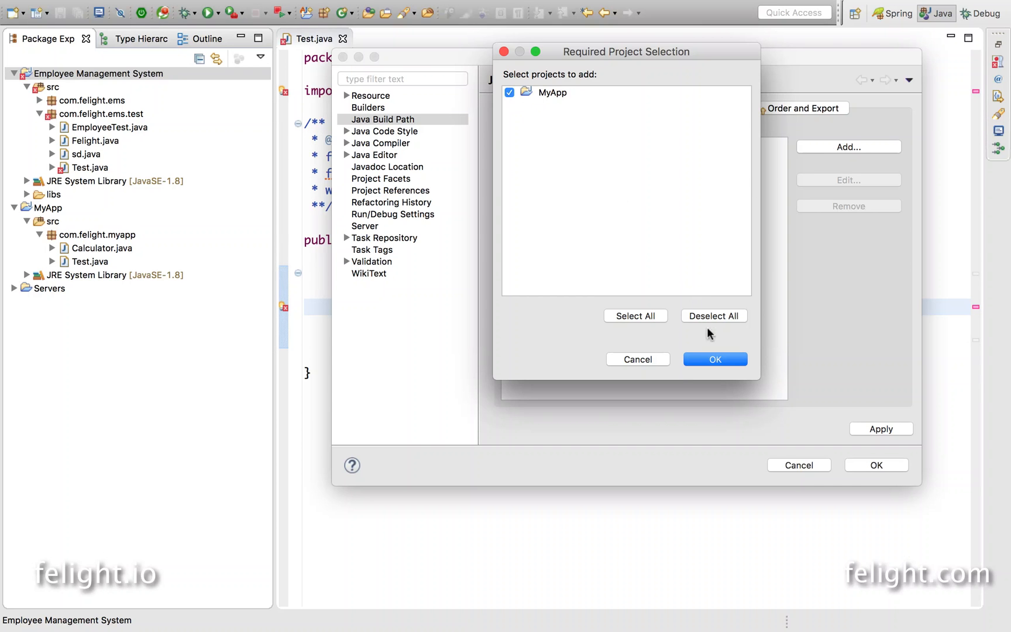
left_click(715, 360)
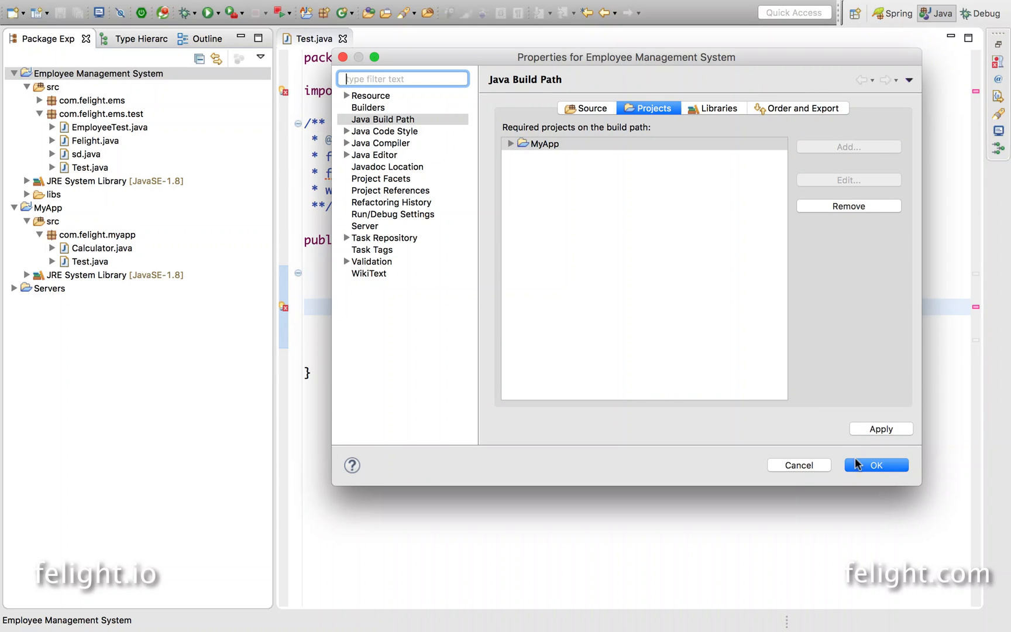
left_click(876, 465)
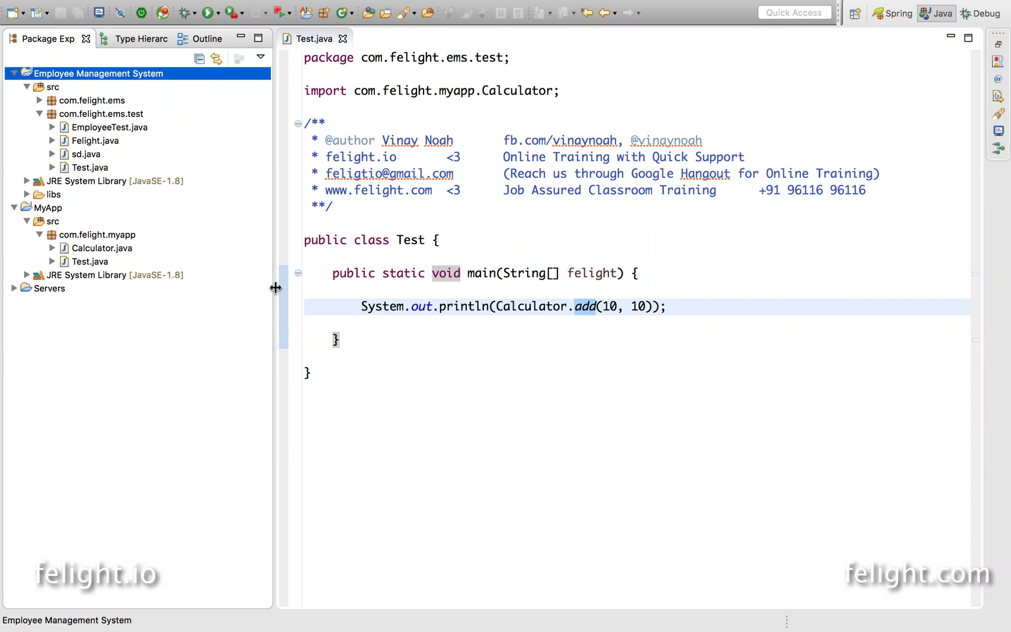
- Place the cursor in Test.java's println line after Calculator
left_click(102, 247)
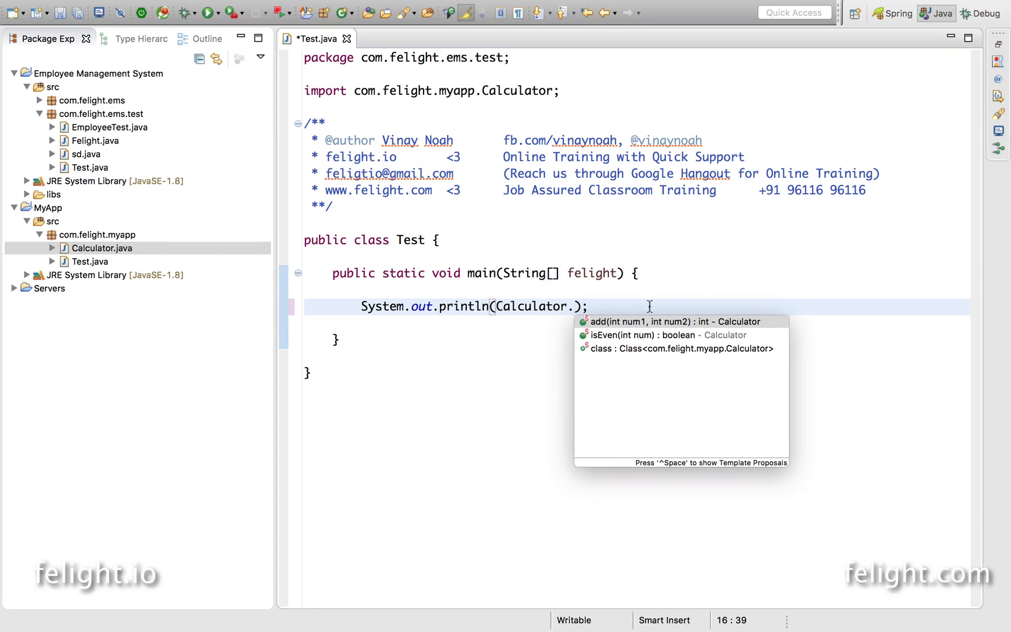
mouse_move(603, 339)
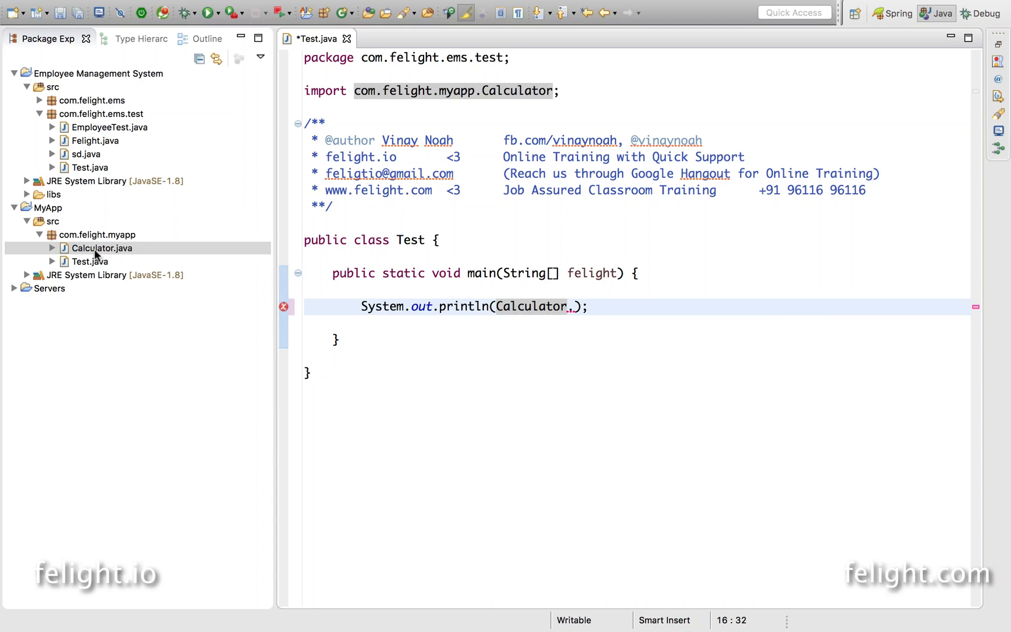
- Open Calculator.java and start writing the public static doSomething method
double_click(101, 248)
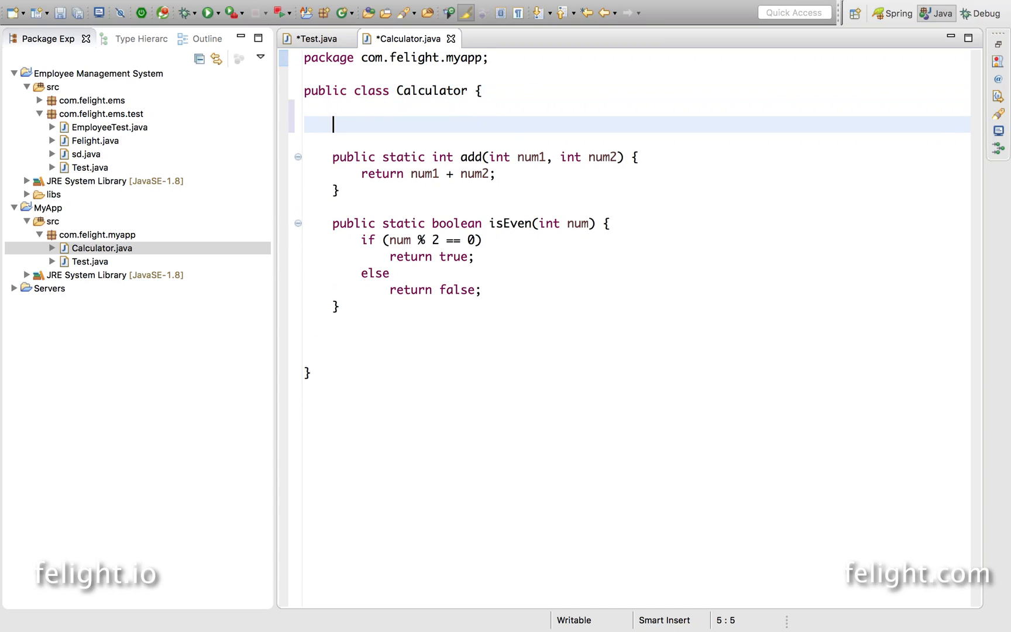
type("publcli")
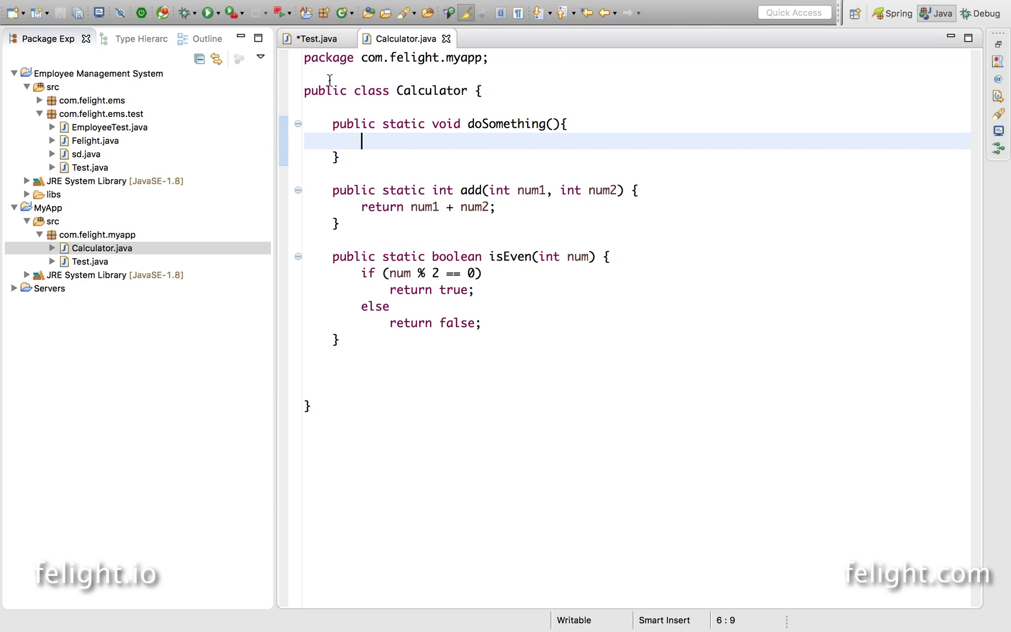
left_click(316, 39)
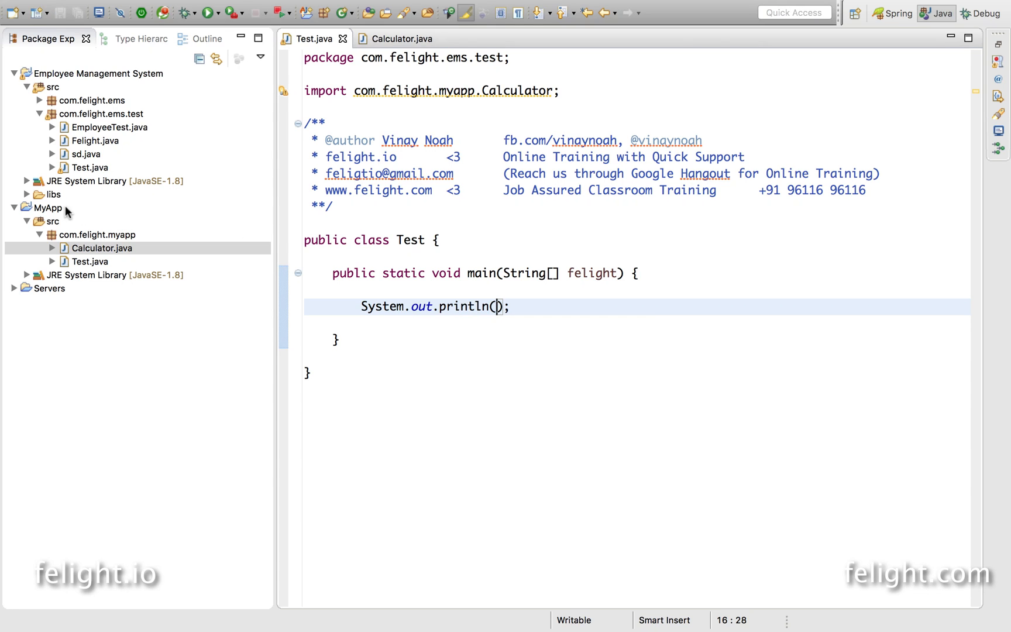
left_click(47, 207)
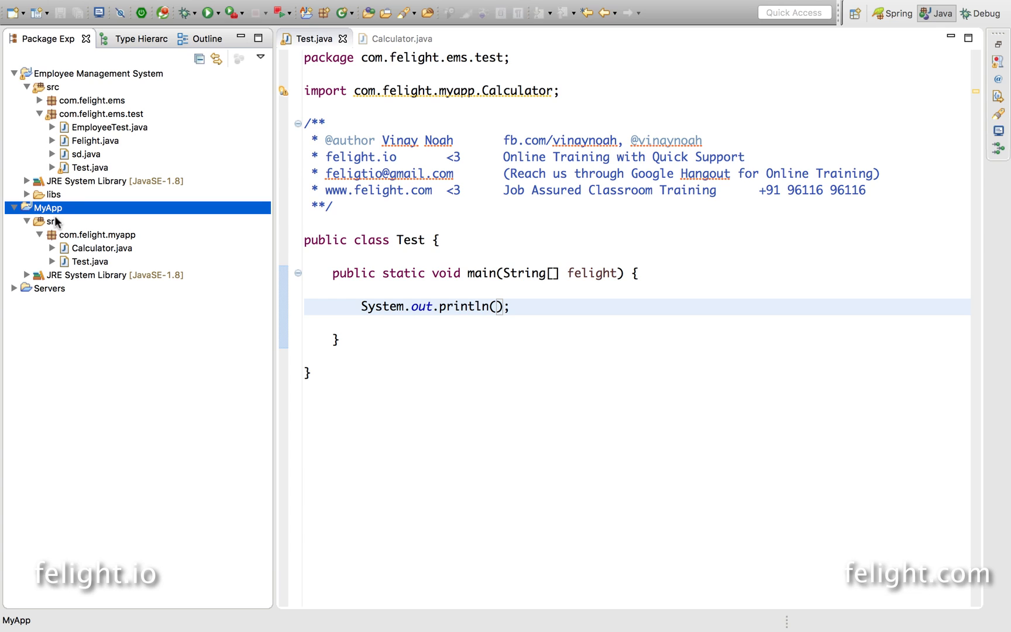
mouse_move(72, 214)
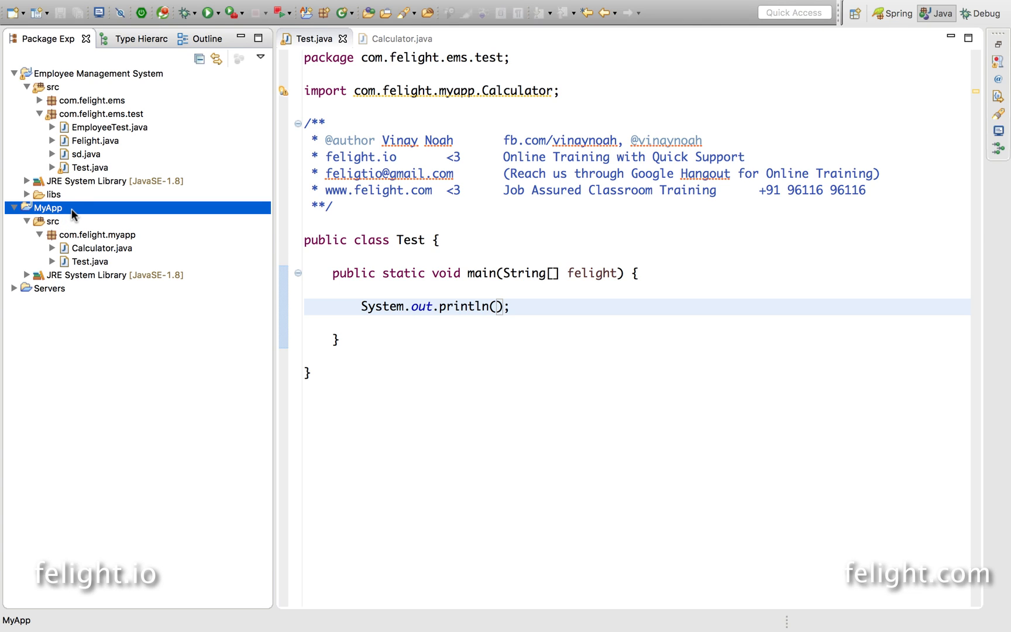
left_click(96, 73)
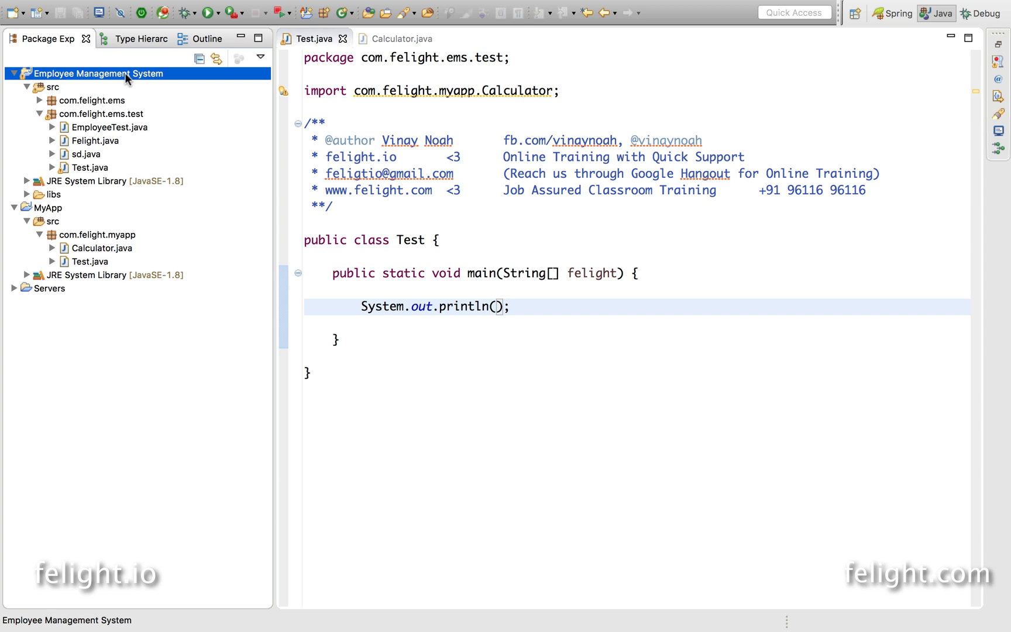
mouse_move(189, 195)
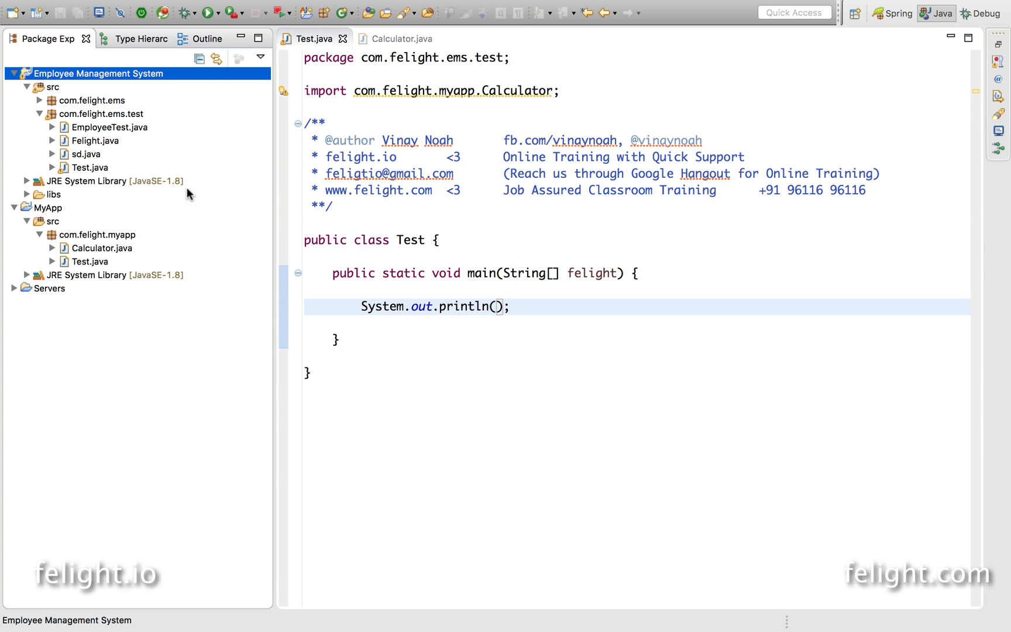
mouse_move(161, 313)
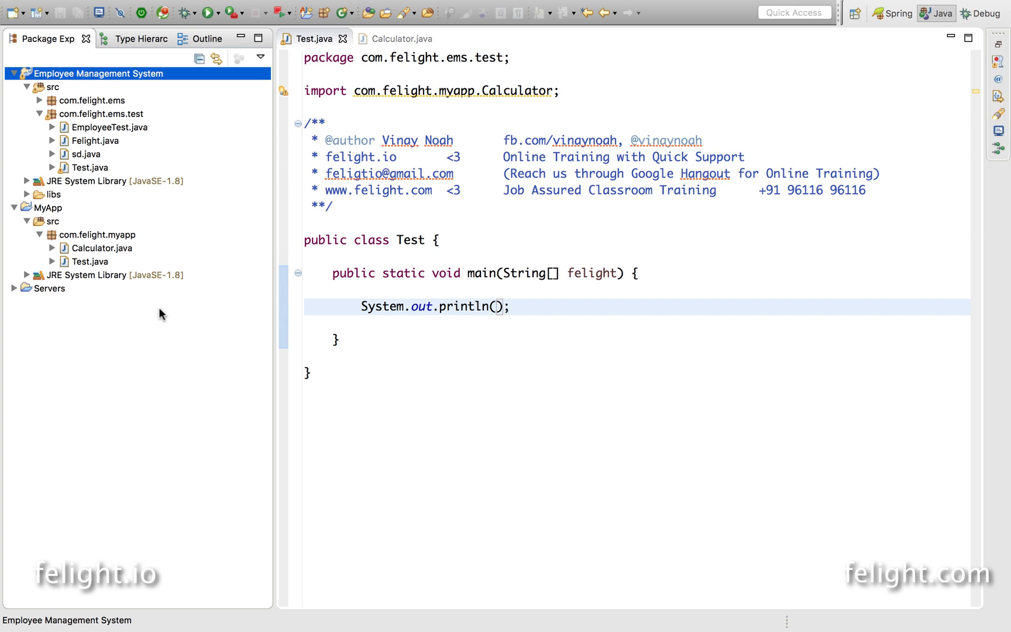
mouse_move(73, 222)
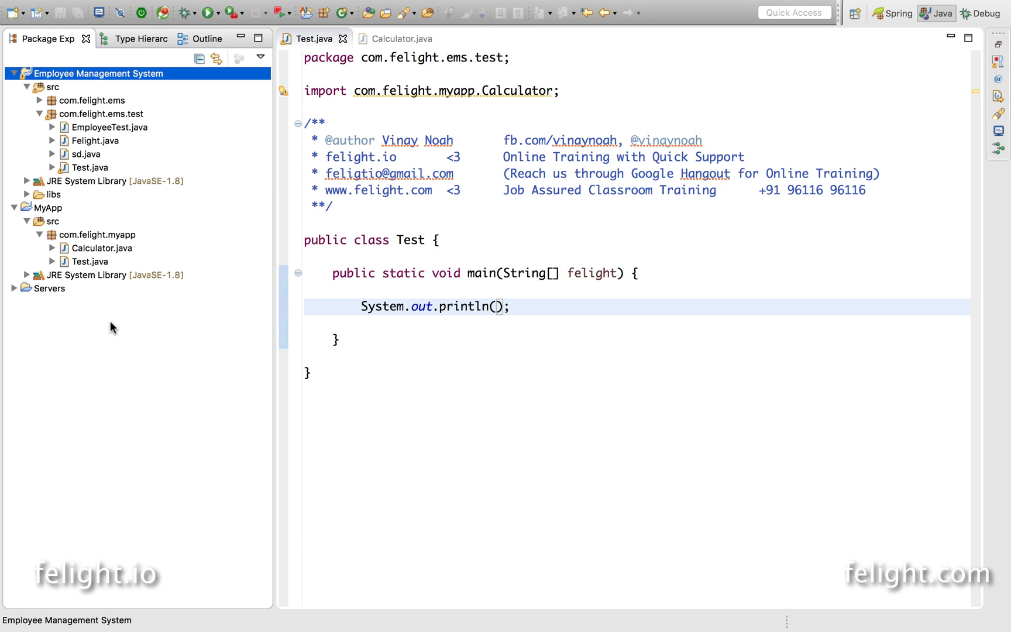
mouse_move(136, 325)
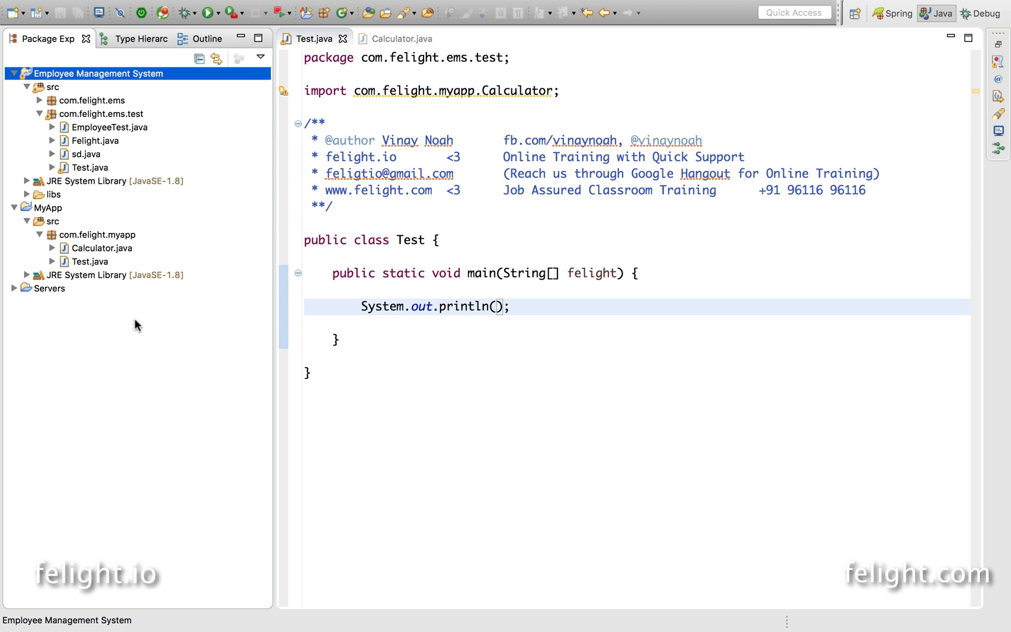
mouse_move(181, 325)
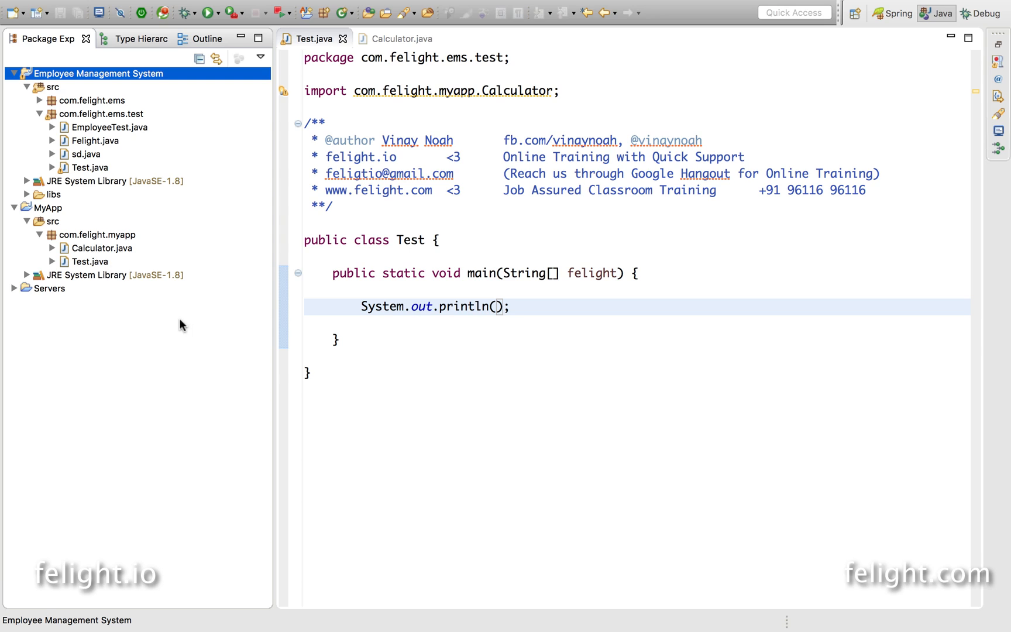